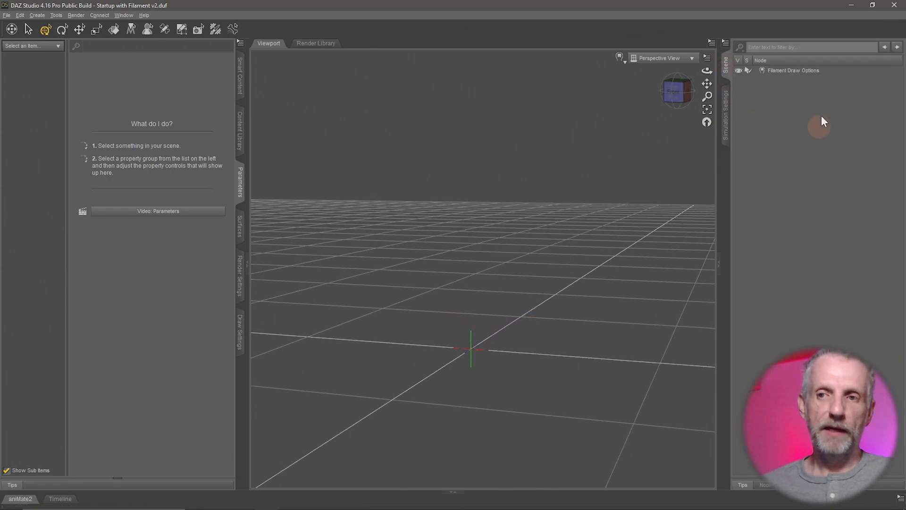
Review the Filament Draw Options node and the viewport draw style choices.
{"action": "left_click", "coordinate": [793, 70]}
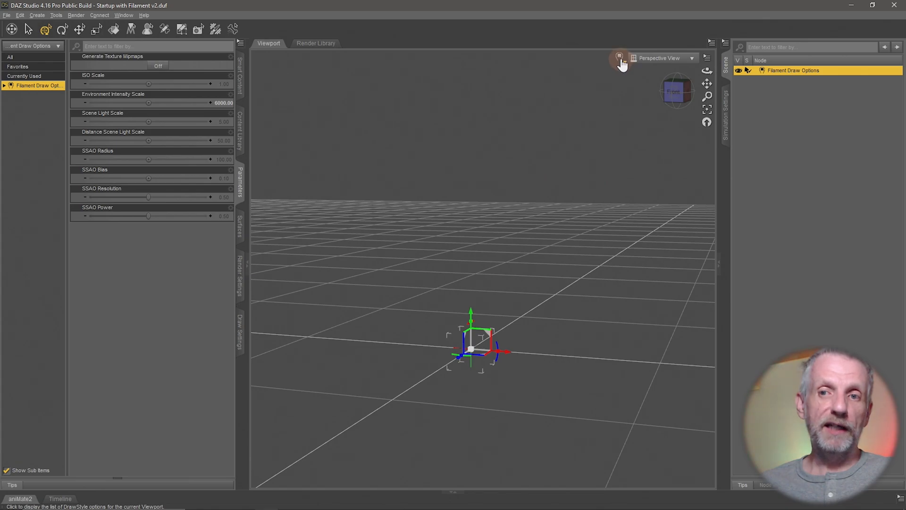
{"action": "left_click", "coordinate": [619, 57]}
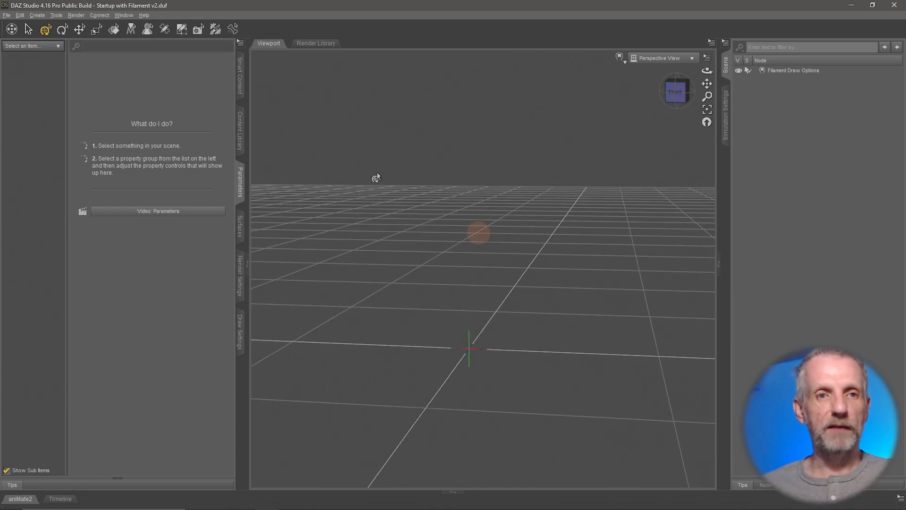
Create a primitive sphere and move it left along X to about -163.
{"action": "left_click", "coordinate": [37, 15]}
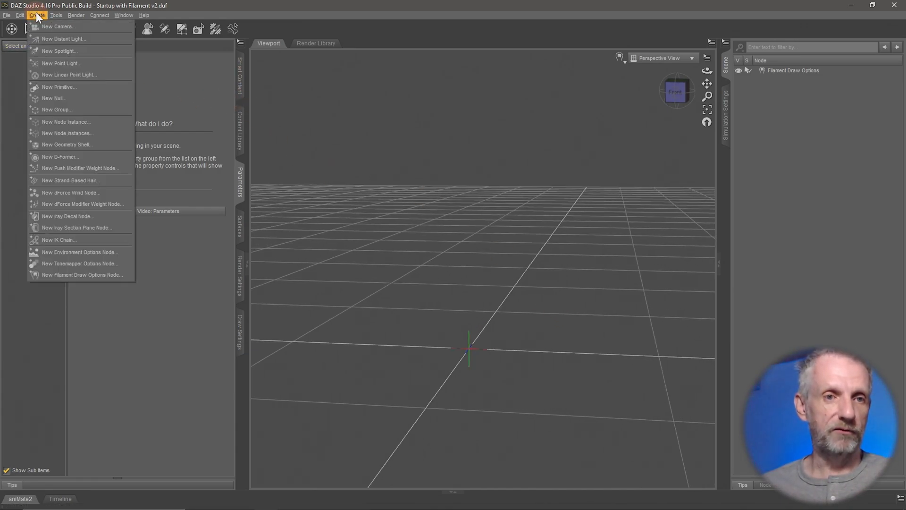
{"action": "mouse_move", "coordinate": [69, 87]}
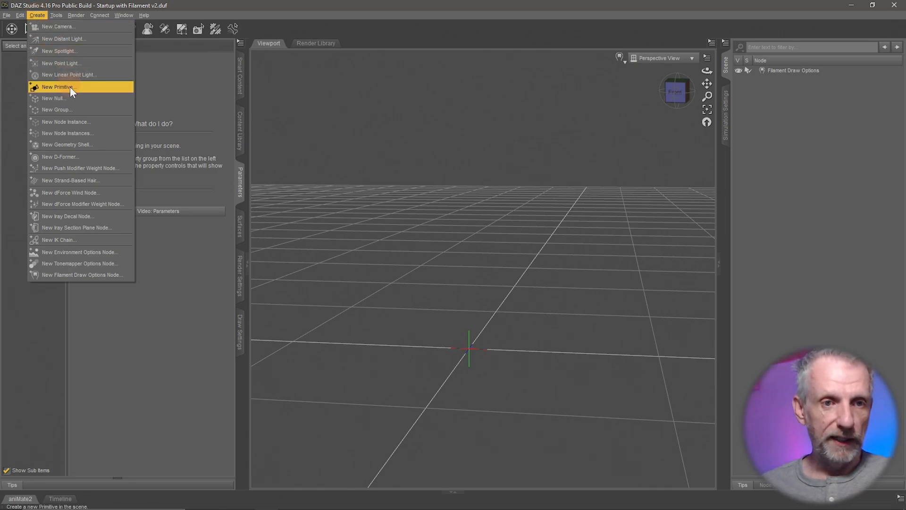
{"action": "left_click", "coordinate": [58, 87]}
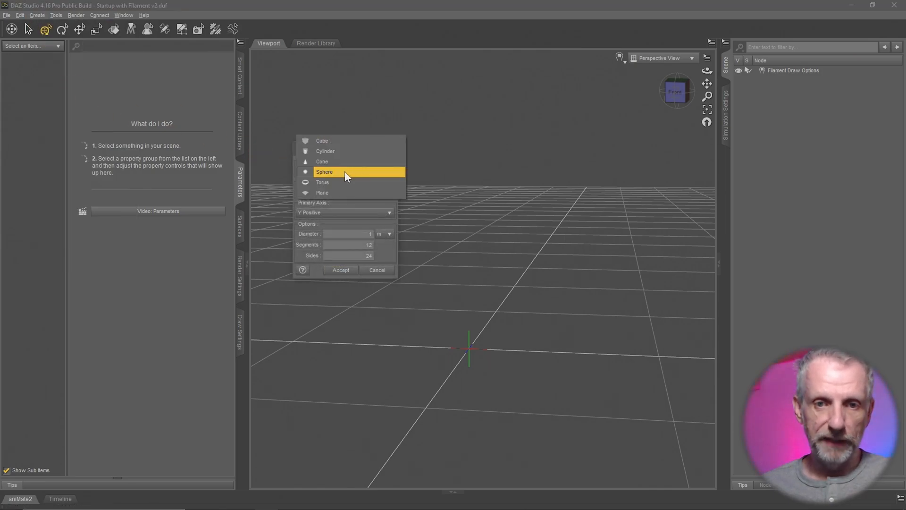
{"action": "left_click", "coordinate": [340, 270]}
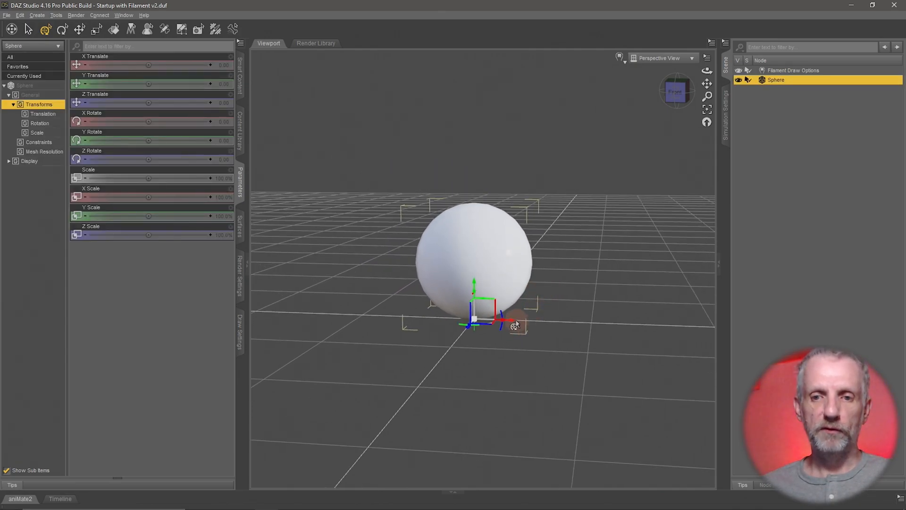
{"action": "left_click_drag", "start_coordinate": [506, 320], "coordinate": [361, 317]}
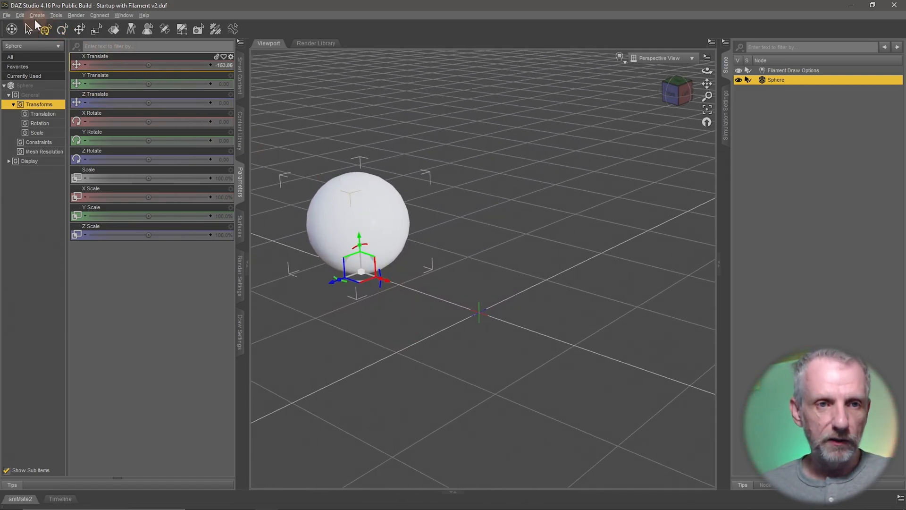
Create a primitive cube at the world origin beside the sphere.
{"action": "left_click", "coordinate": [37, 15]}
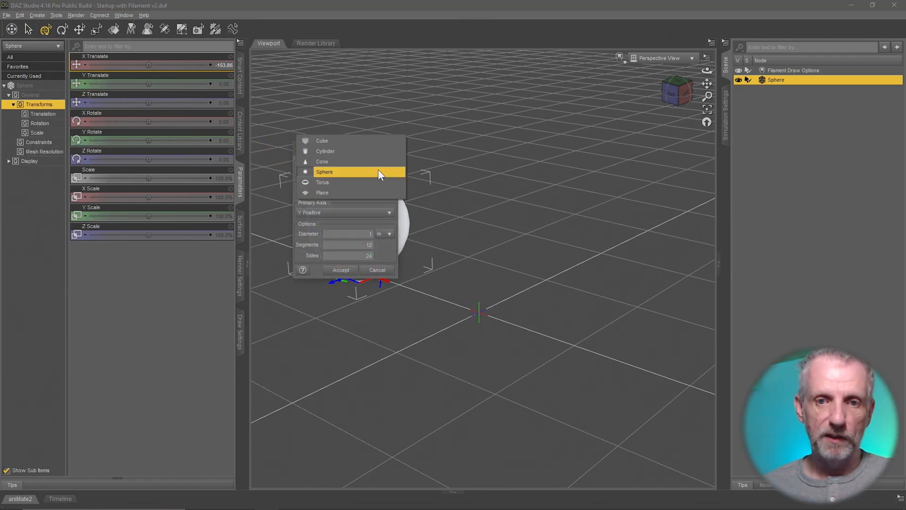
{"action": "left_click", "coordinate": [322, 141]}
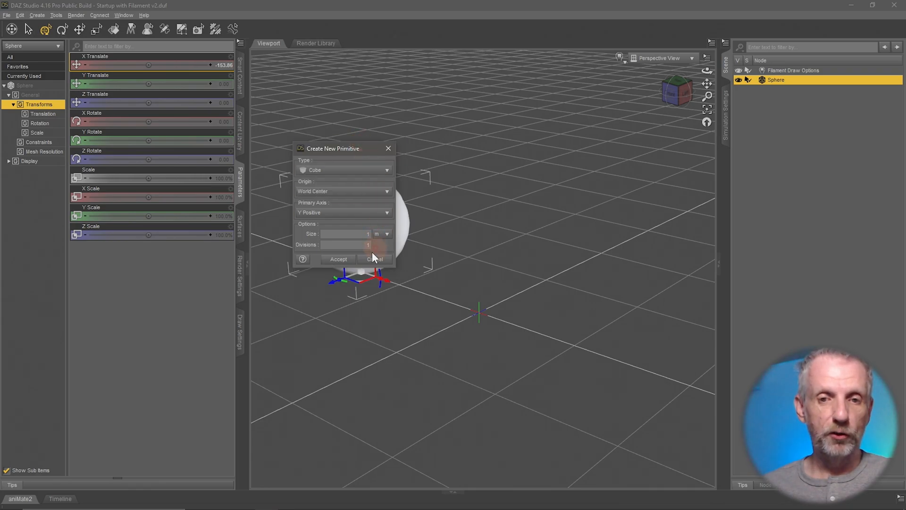
{"action": "left_click", "coordinate": [338, 258]}
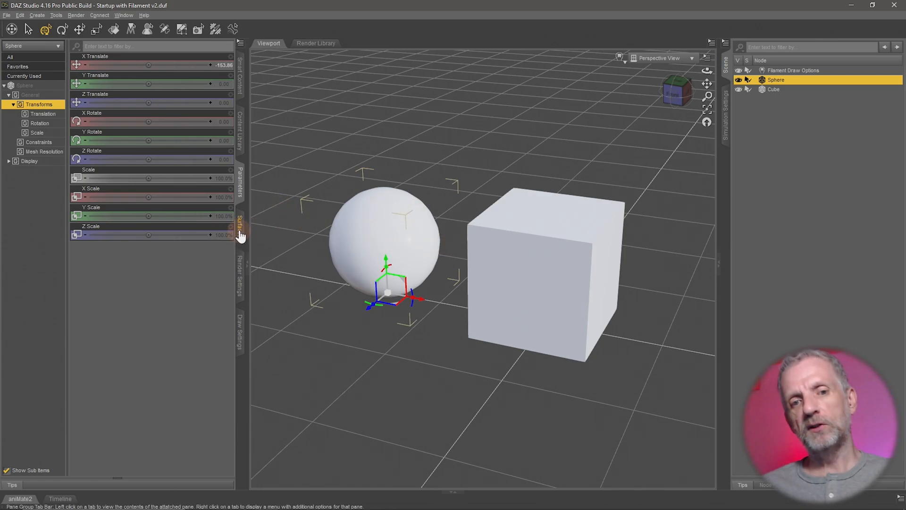
Set the sphere's surface Base Color to green.
{"action": "left_click", "coordinate": [240, 225]}
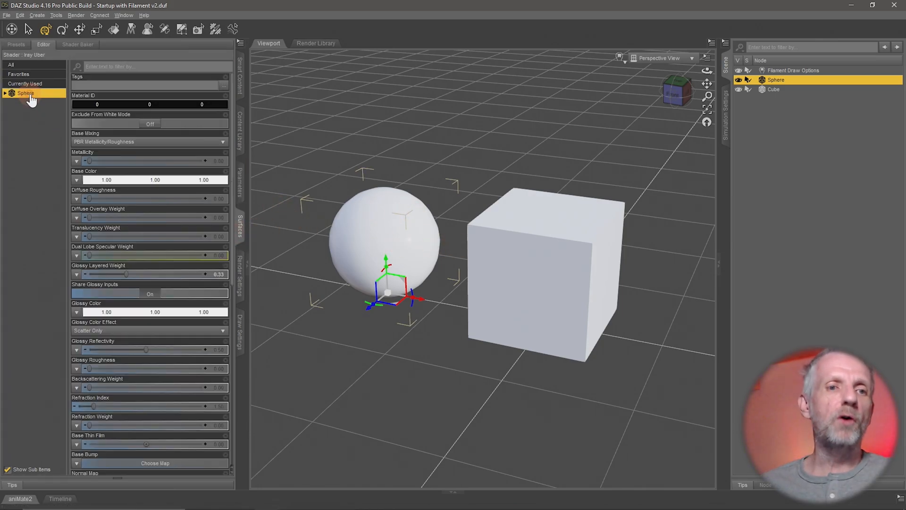
{"action": "left_click", "coordinate": [5, 93]}
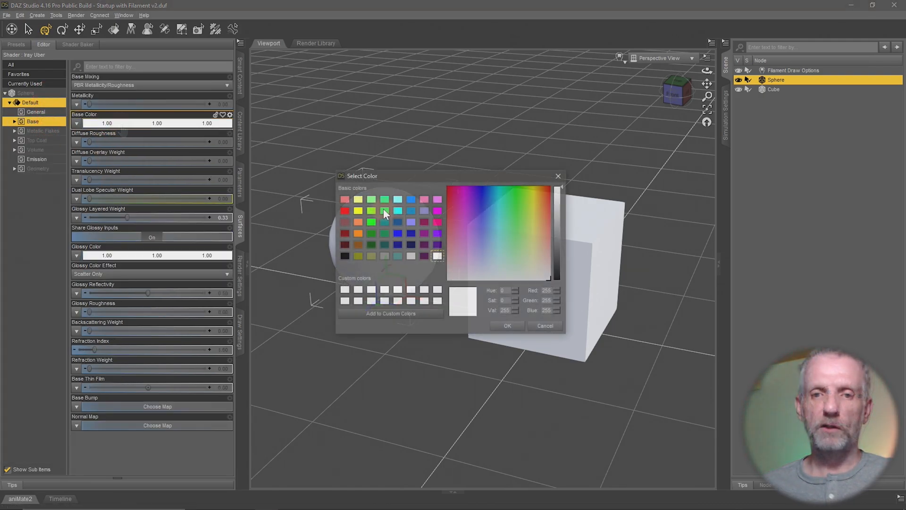
{"action": "left_click", "coordinate": [371, 233]}
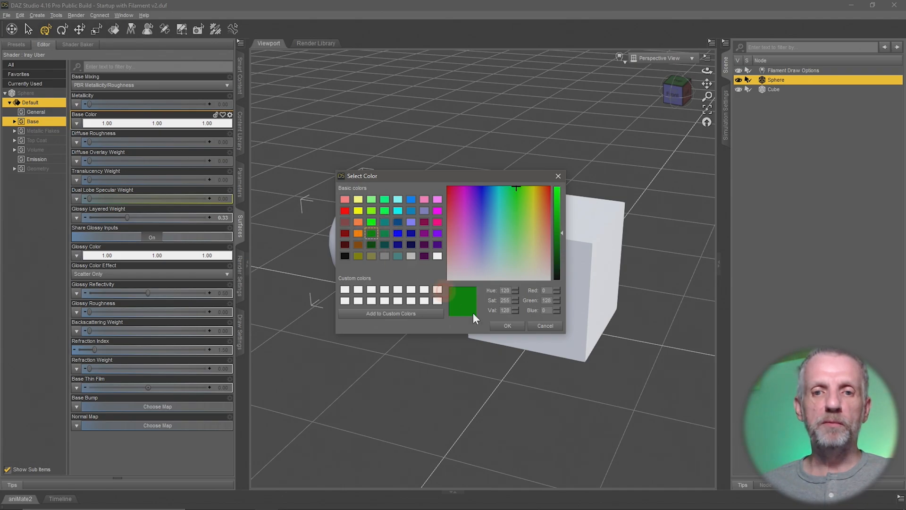
{"action": "left_click", "coordinate": [507, 326]}
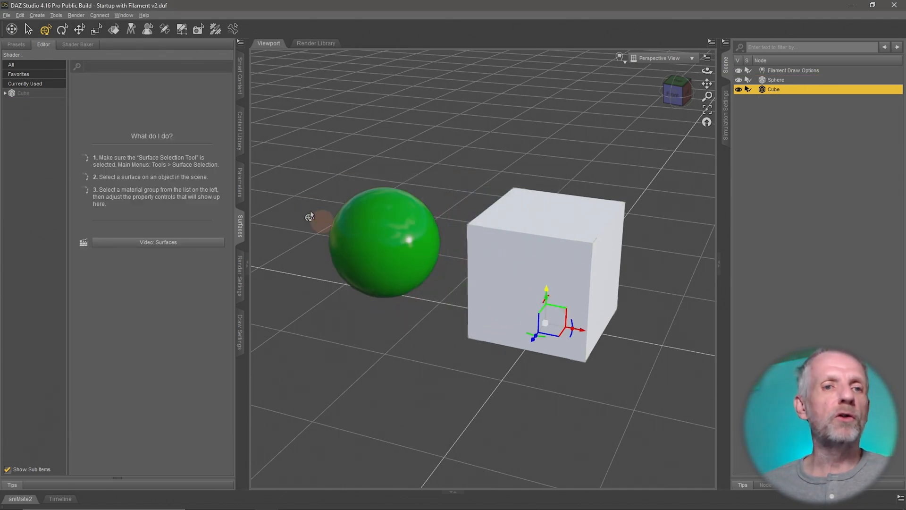
Set the cube's surface Base Color to dark blue.
{"action": "left_click", "coordinate": [24, 94]}
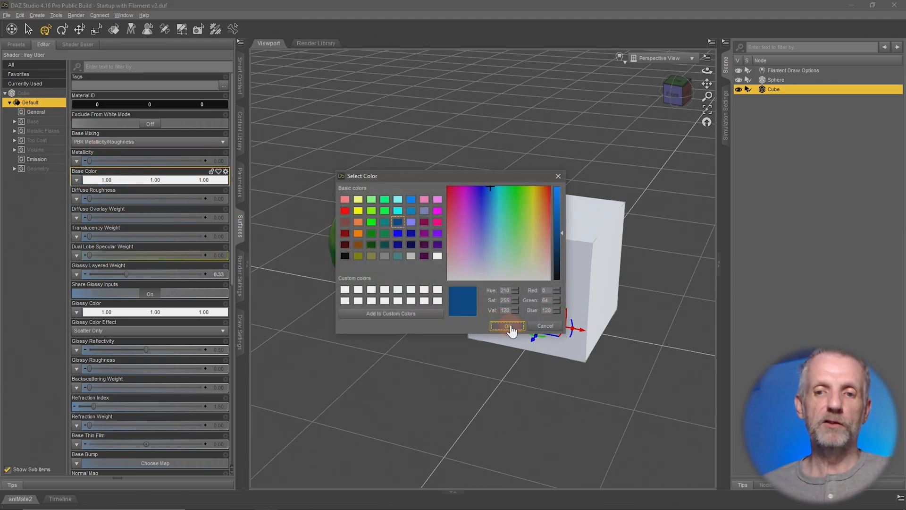
{"action": "left_click", "coordinate": [506, 326]}
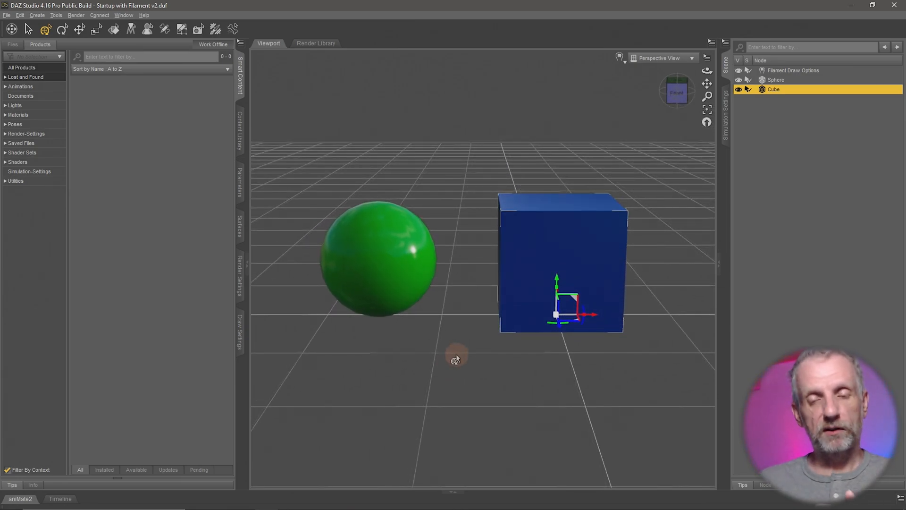
{"action": "mouse_move", "coordinate": [437, 311]}
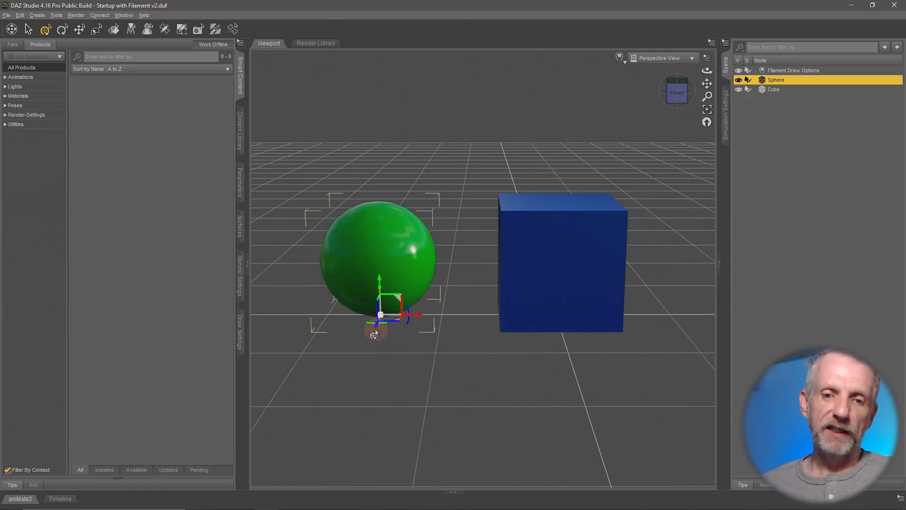
{"action": "mouse_move", "coordinate": [375, 332]}
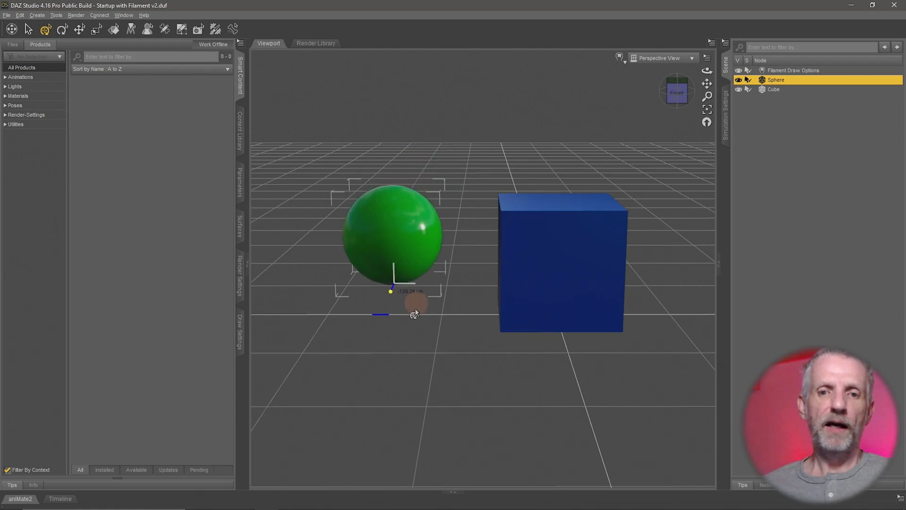
Push the sphere back toward the horizon and orbit the view to look down from above.
{"action": "left_click_drag", "start_coordinate": [414, 313], "coordinate": [447, 168]}
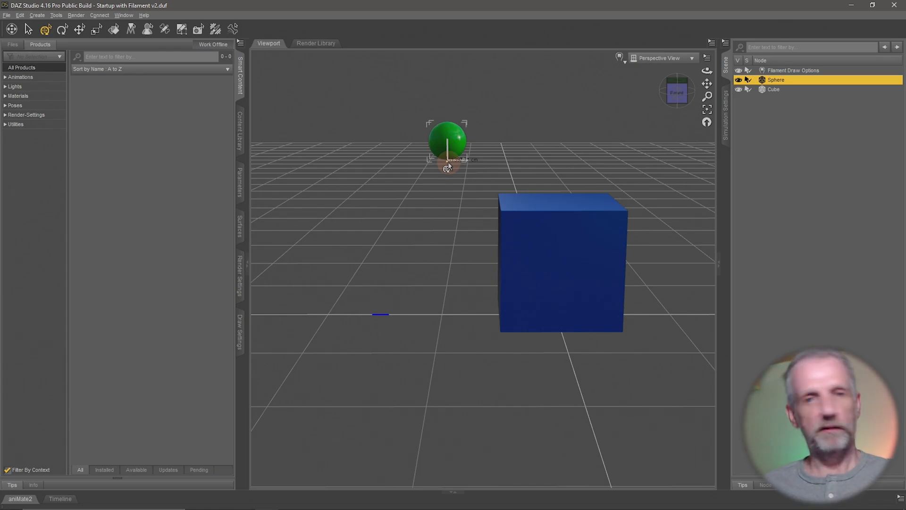
{"action": "left_click_drag", "start_coordinate": [446, 141], "coordinate": [416, 190]}
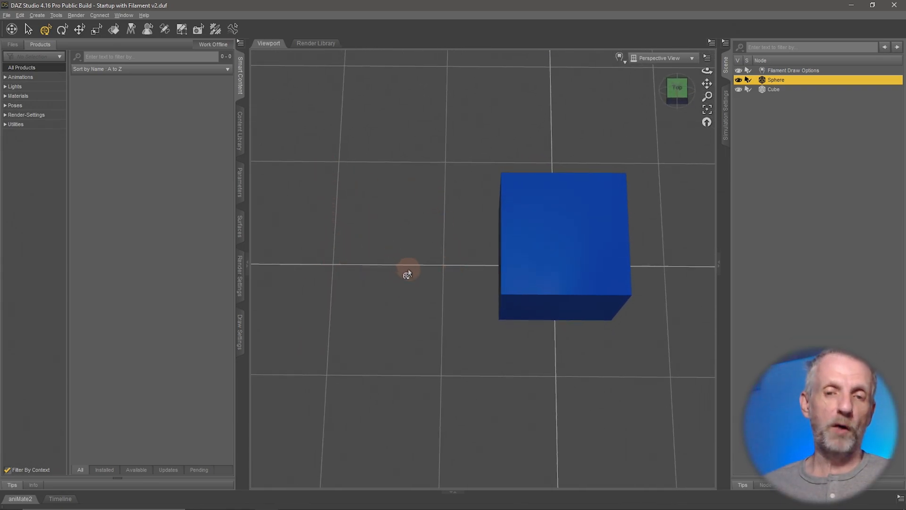
{"action": "left_click_drag", "start_coordinate": [408, 273], "coordinate": [409, 258]}
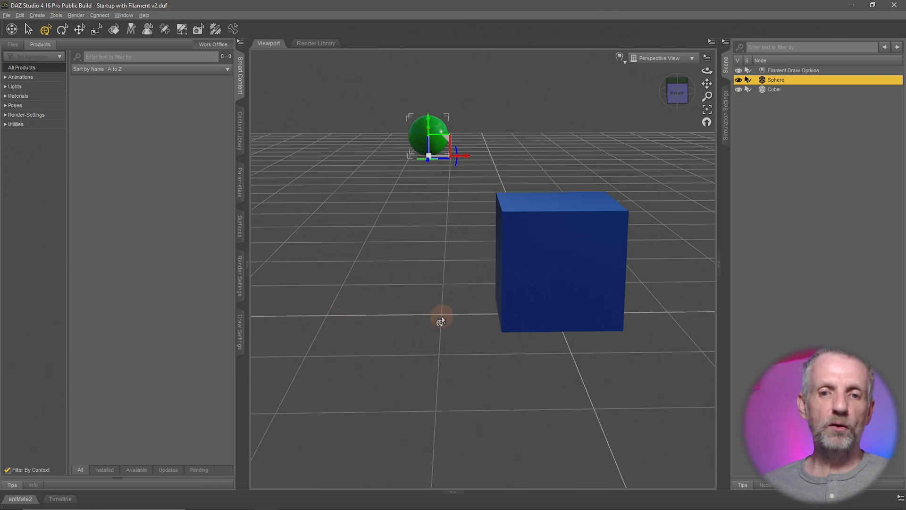
{"action": "mouse_move", "coordinate": [422, 207]}
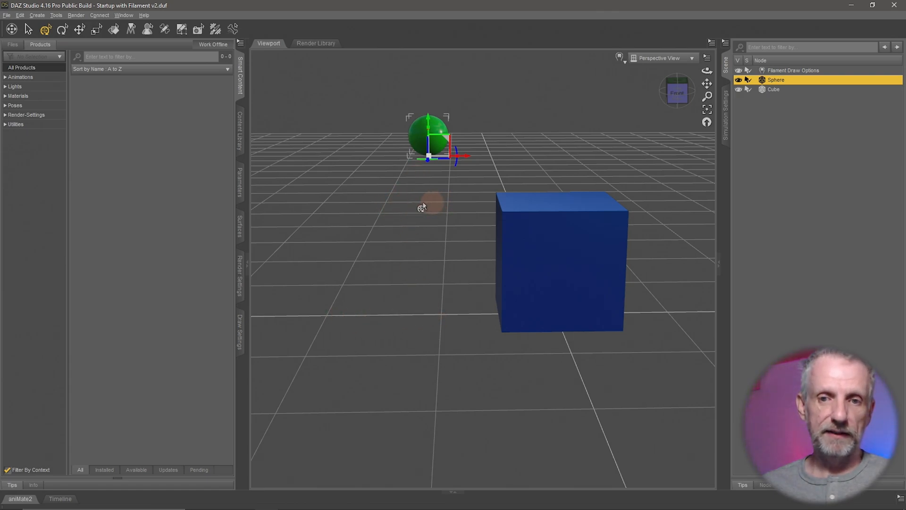
{"action": "mouse_move", "coordinate": [427, 288]}
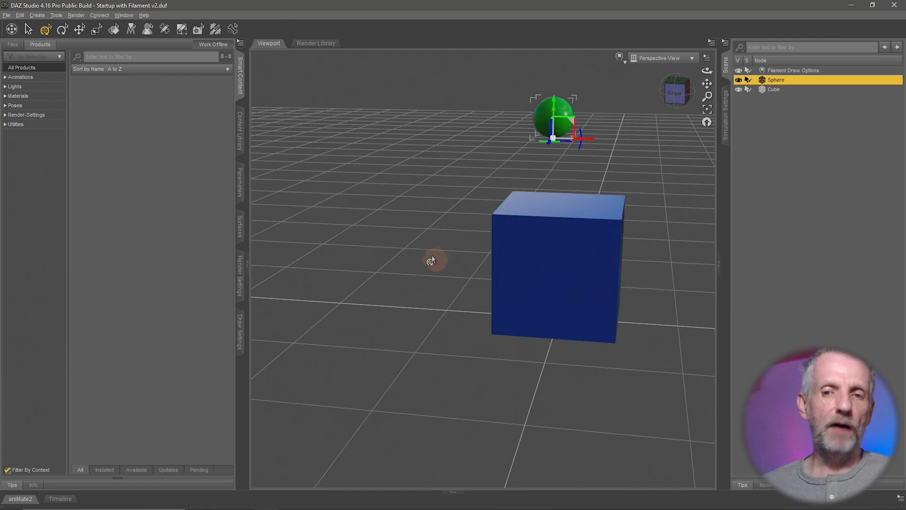
{"action": "mouse_move", "coordinate": [432, 261]}
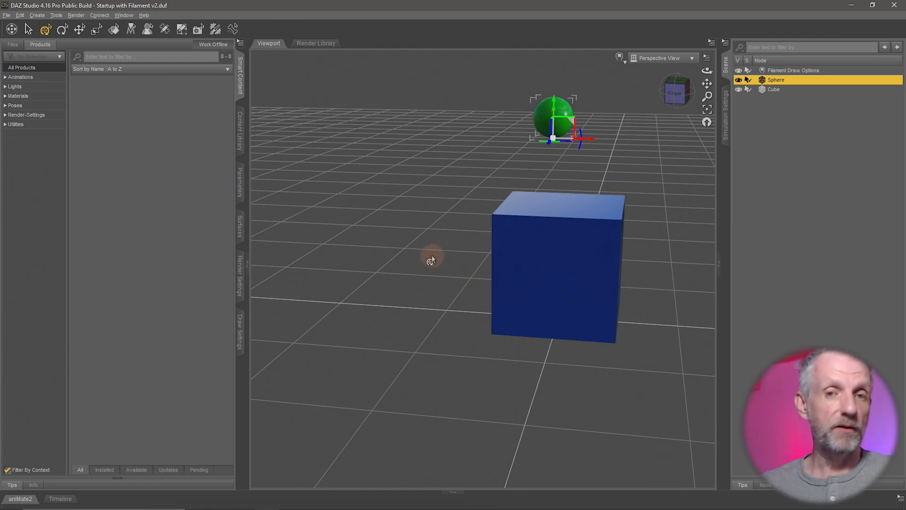
{"action": "mouse_move", "coordinate": [569, 283]}
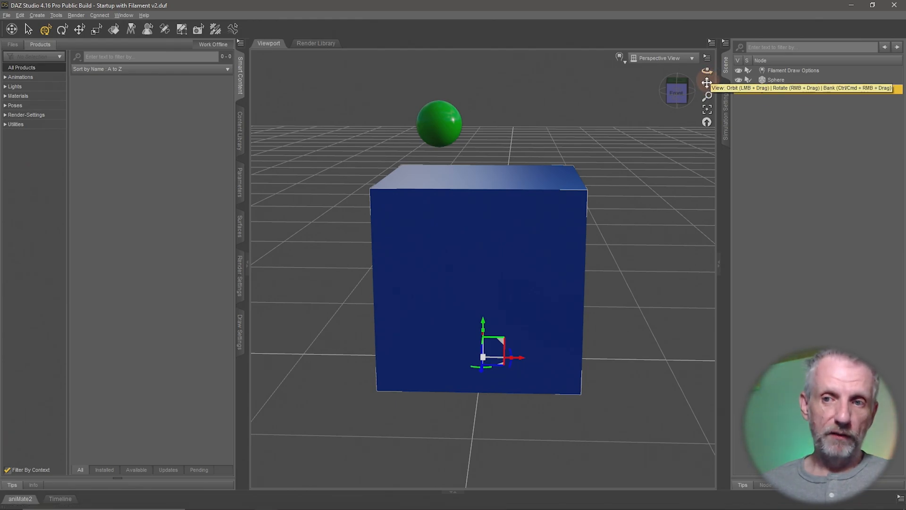
{"action": "left_click", "coordinate": [477, 277]}
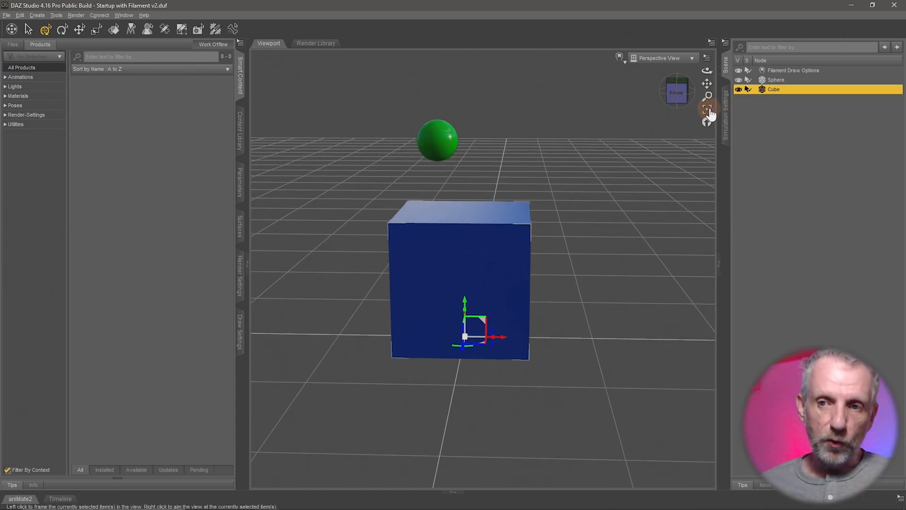
{"action": "mouse_move", "coordinate": [708, 109]}
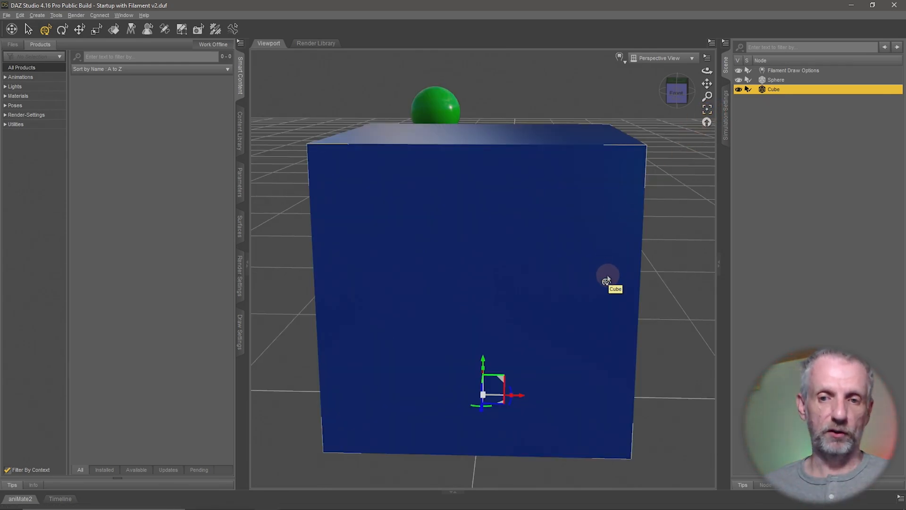
{"action": "mouse_move", "coordinate": [704, 85]}
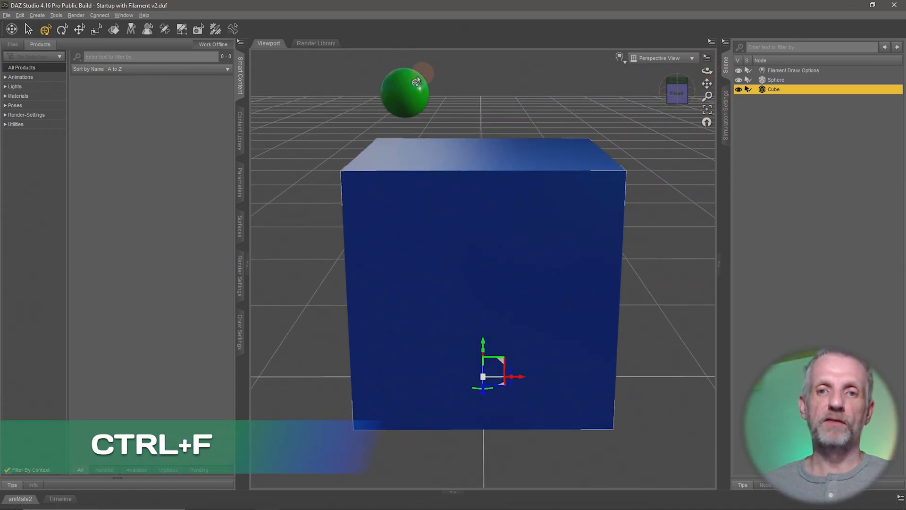
Select the sphere in the Scene pane.
{"action": "left_click", "coordinate": [775, 79]}
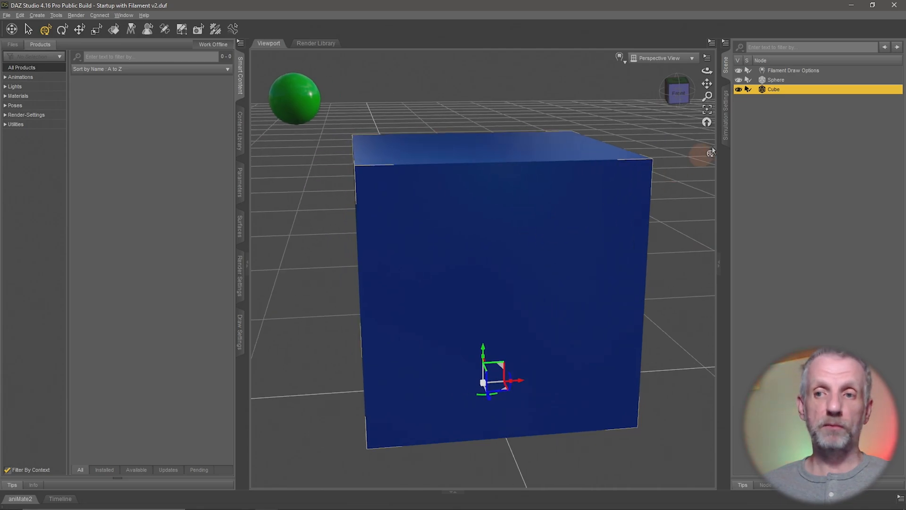
Select the sphere and add the cube to the selection in the Scene pane.
{"action": "left_click", "coordinate": [776, 79]}
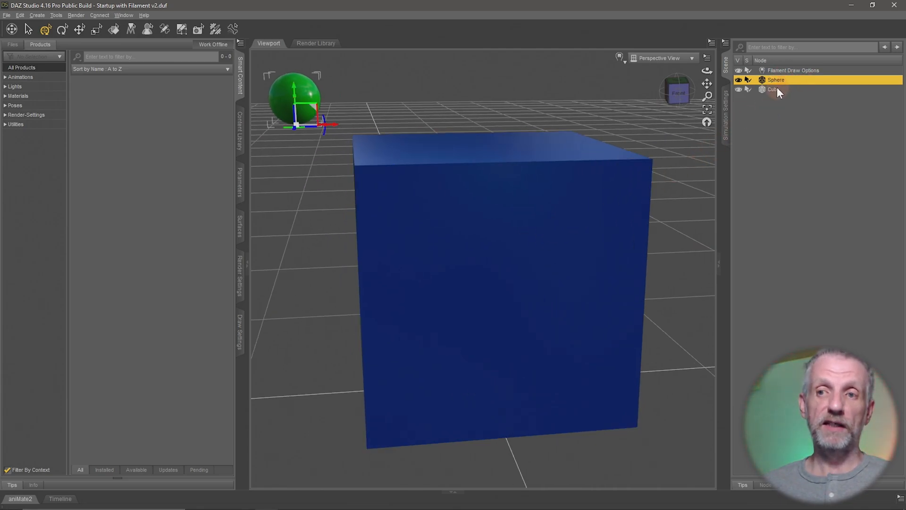
{"action": "left_click", "coordinate": [774, 89]}
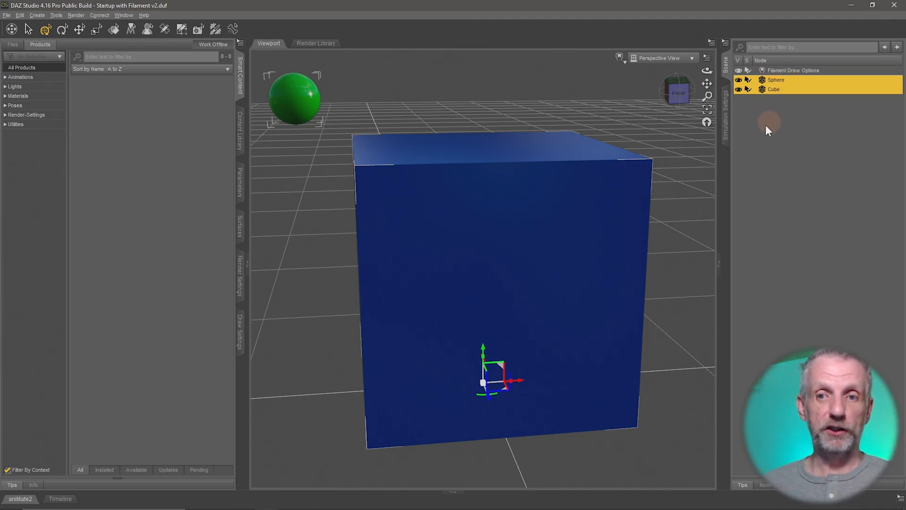
{"action": "mouse_move", "coordinate": [707, 111]}
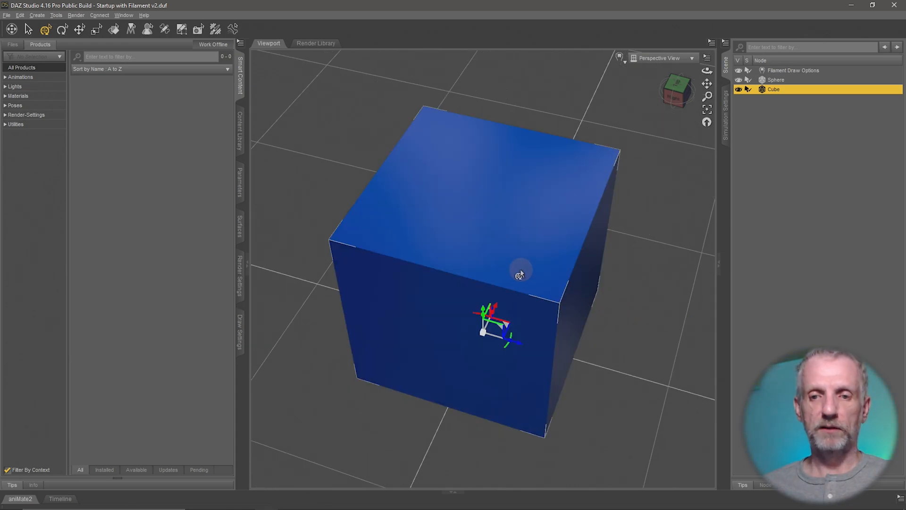
{"action": "left_click_drag", "start_coordinate": [520, 274], "coordinate": [483, 349]}
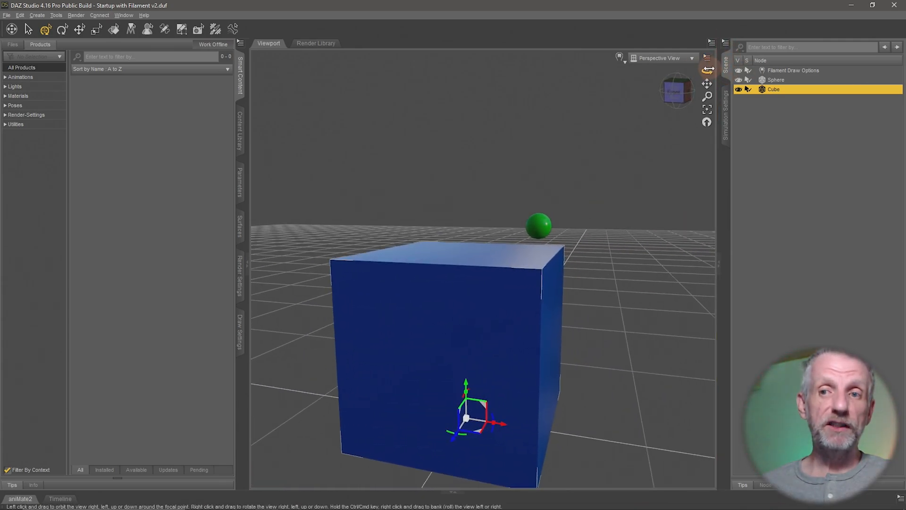
{"action": "mouse_move", "coordinate": [707, 71]}
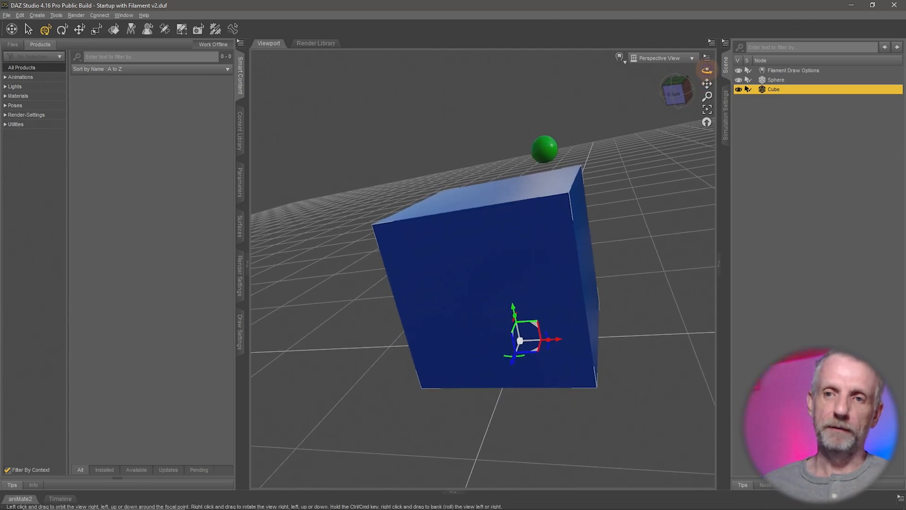
Bank the view so the grid, cube and sphere appear tilted sideways.
{"action": "left_click_drag", "start_coordinate": [479, 231], "coordinate": [479, 174]}
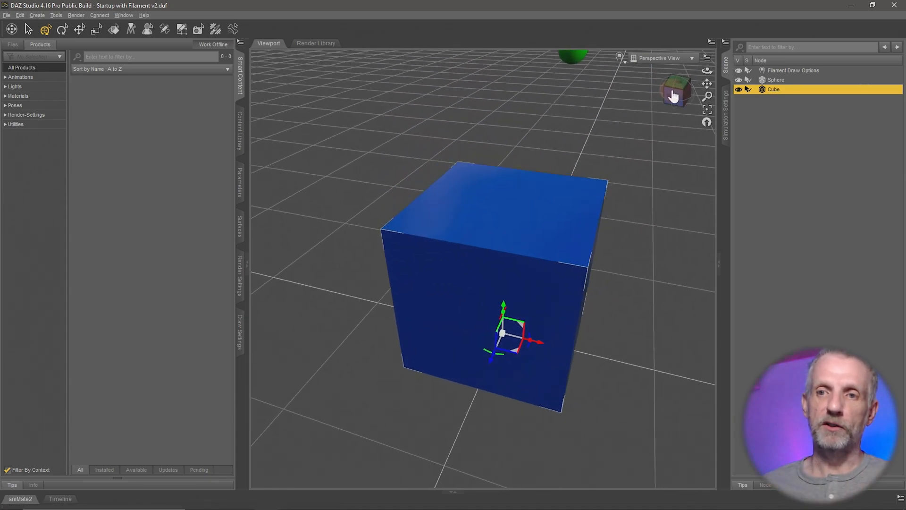
Orbit the camera around the blue cube with the navigation control.
{"action": "left_click_drag", "start_coordinate": [678, 95], "coordinate": [678, 86]}
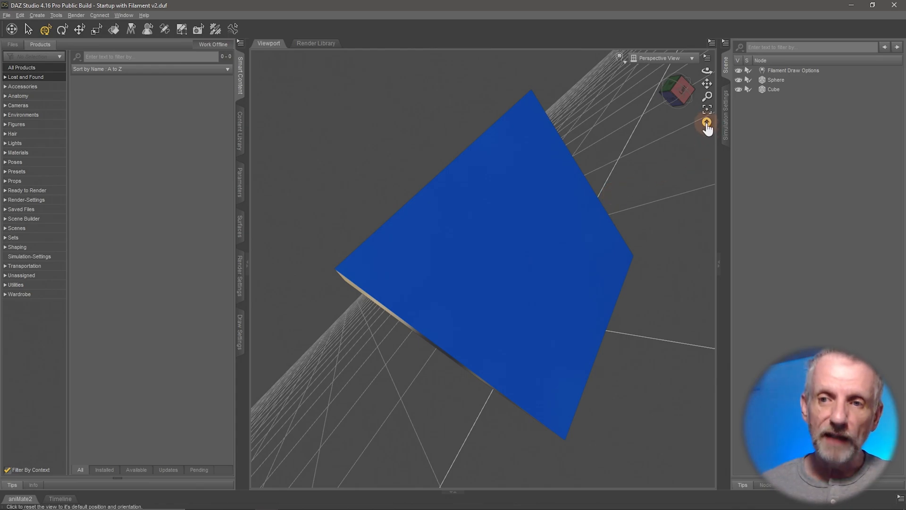
{"action": "mouse_move", "coordinate": [707, 122]}
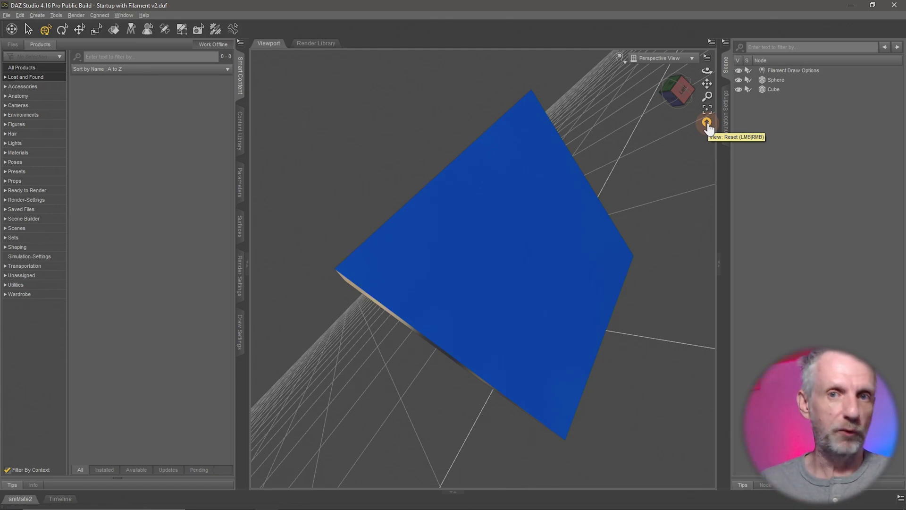
Reset the view to its default position and shrink the DAZ Studio window.
{"action": "left_click", "coordinate": [707, 122]}
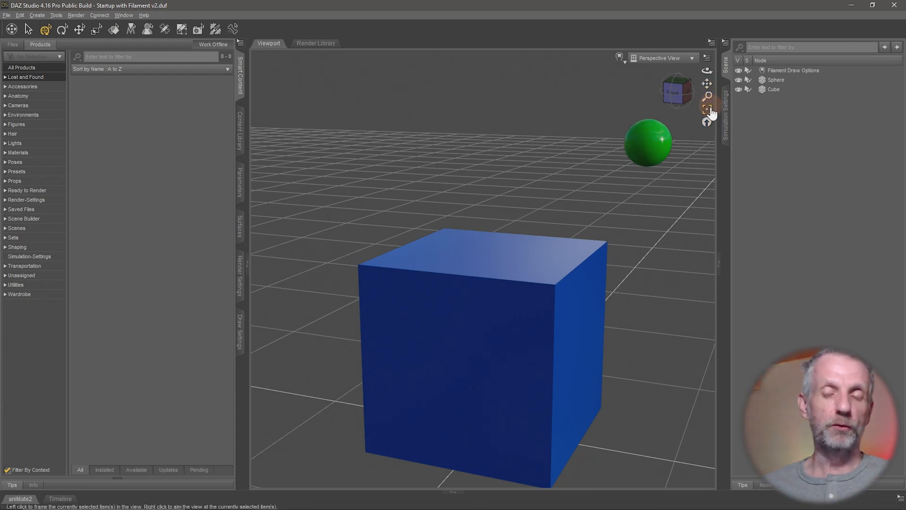
{"action": "mouse_move", "coordinate": [707, 97]}
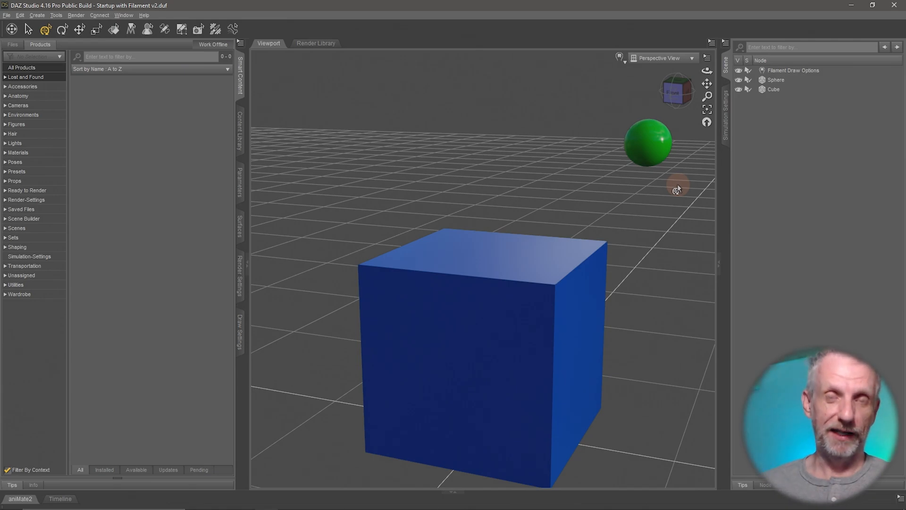
{"action": "left_click", "coordinate": [872, 6]}
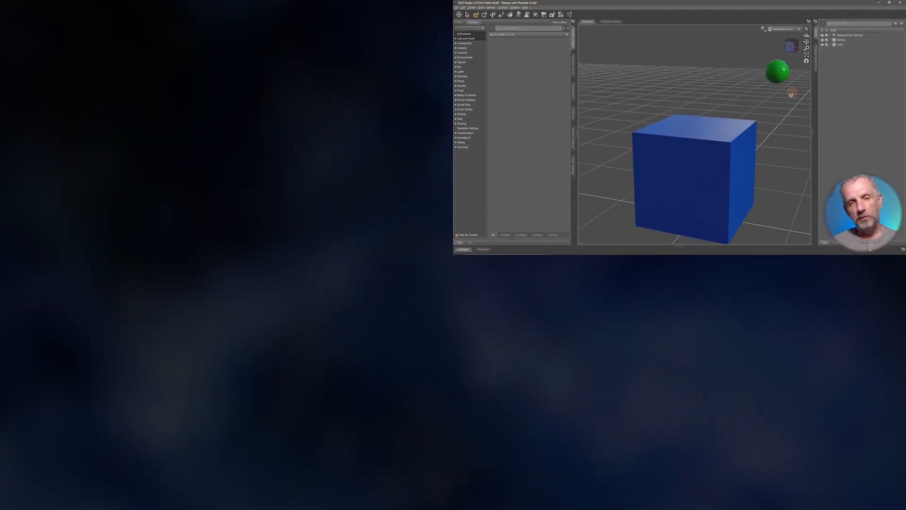